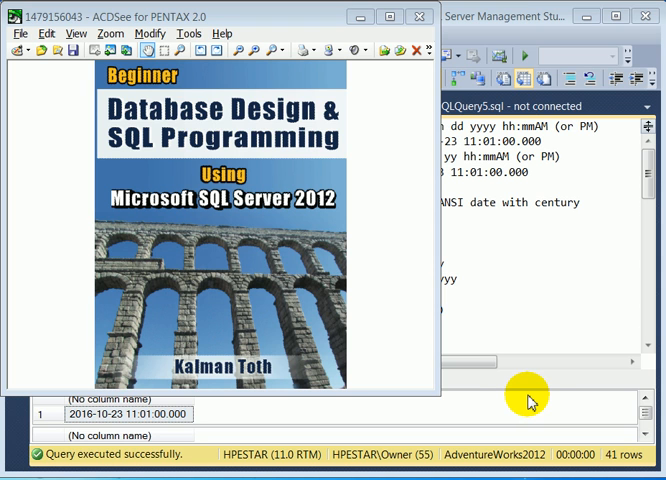
mouse_move(472, 342)
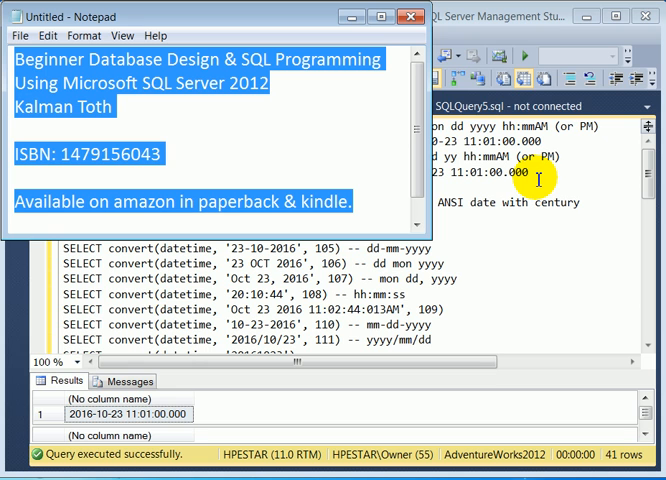
mouse_move(337, 176)
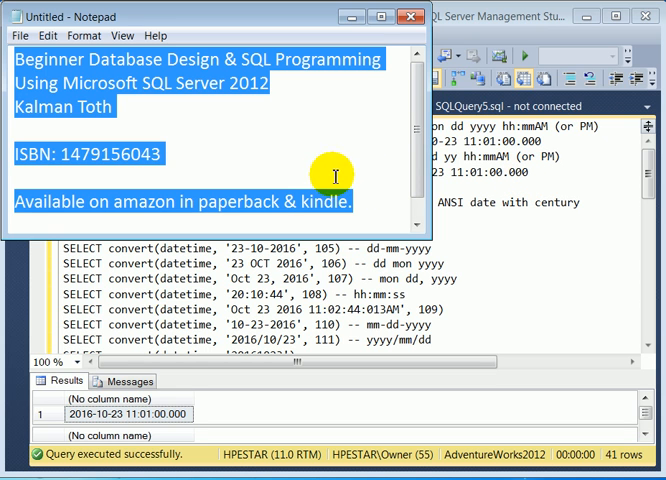
mouse_move(259, 222)
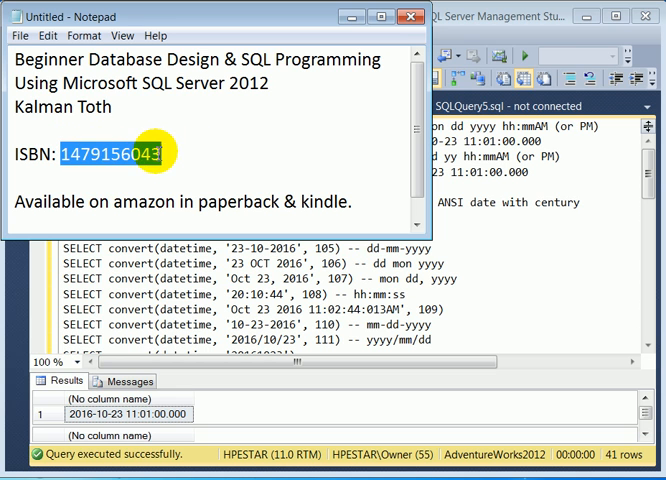
mouse_move(117, 182)
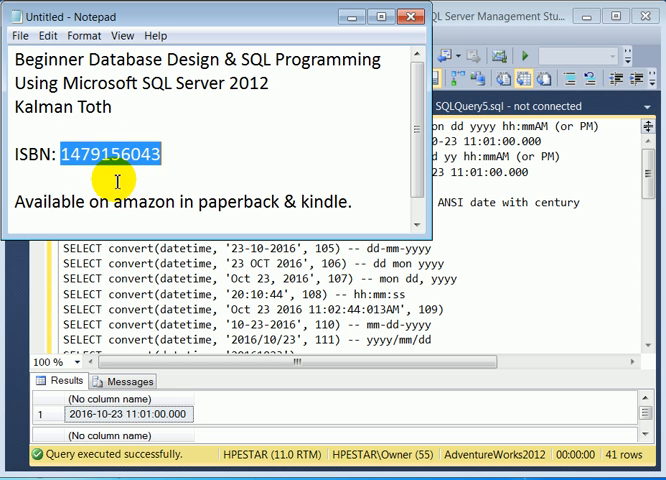
mouse_move(385, 140)
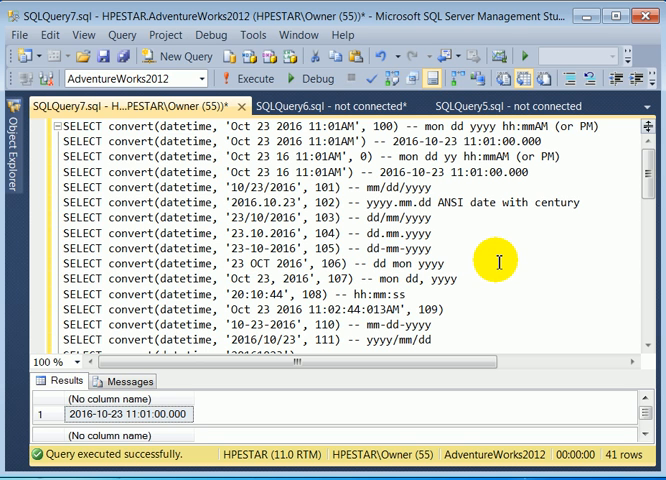
mouse_move(510, 247)
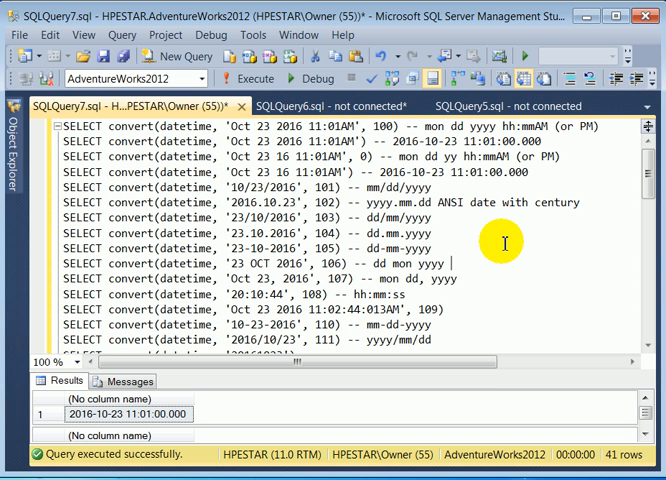
mouse_move(557, 262)
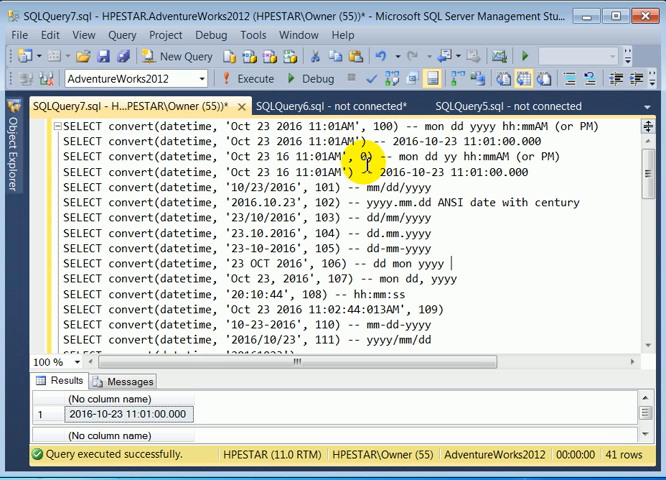
mouse_move(370, 170)
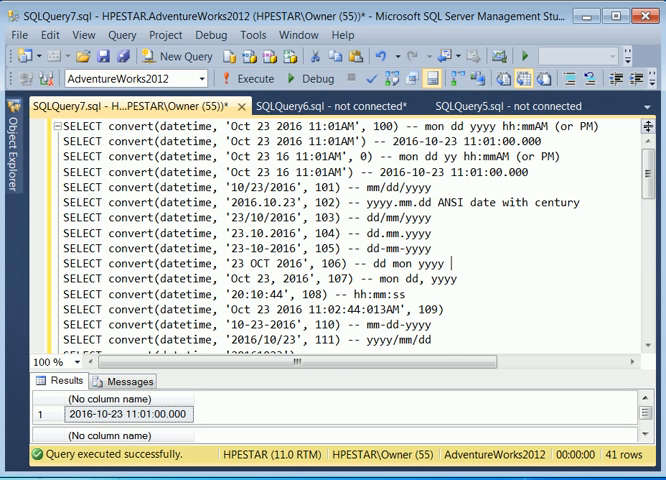
scroll("down", 3)
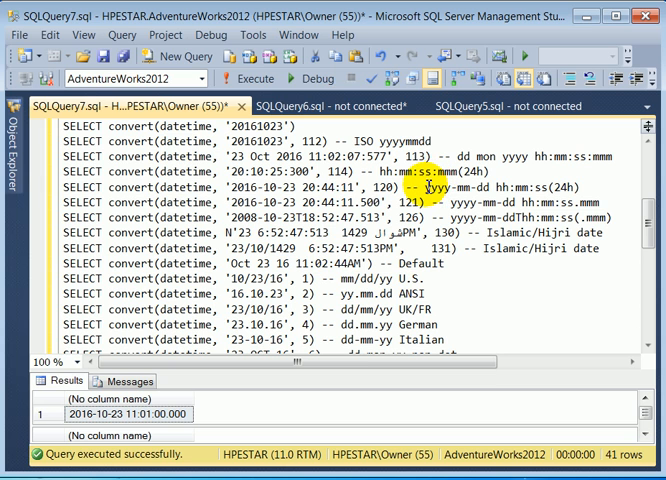
double_click(415, 157)
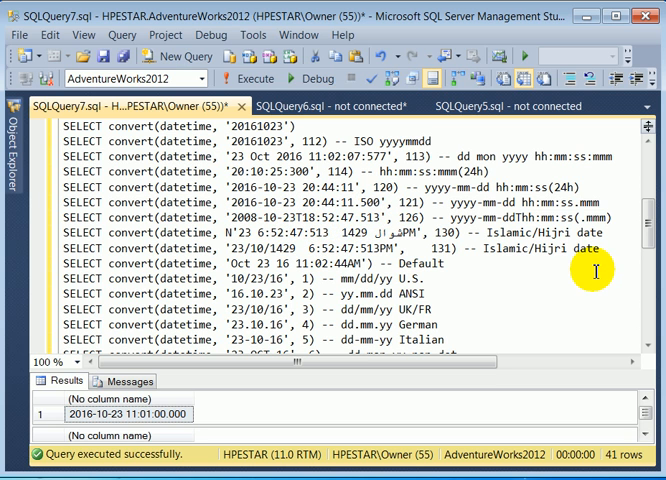
mouse_move(513, 268)
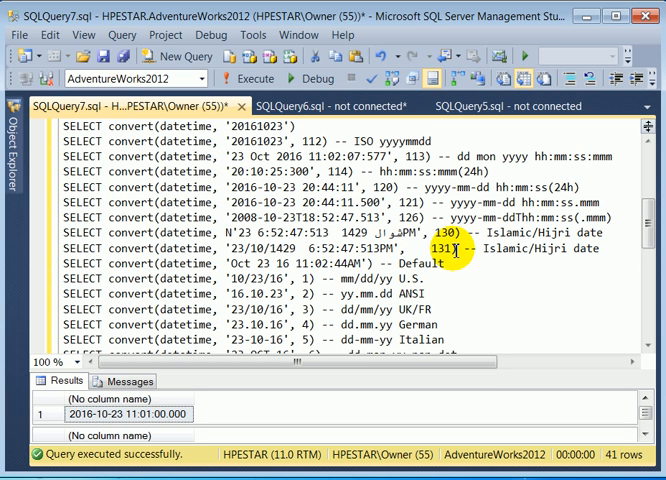
mouse_move(475, 263)
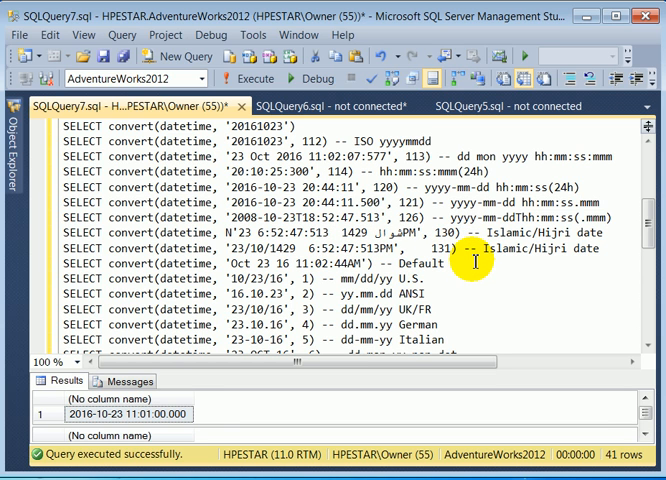
mouse_move(487, 270)
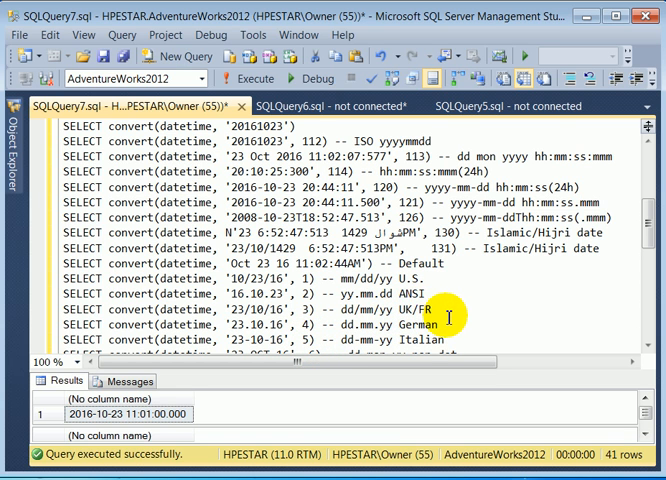
mouse_move(459, 340)
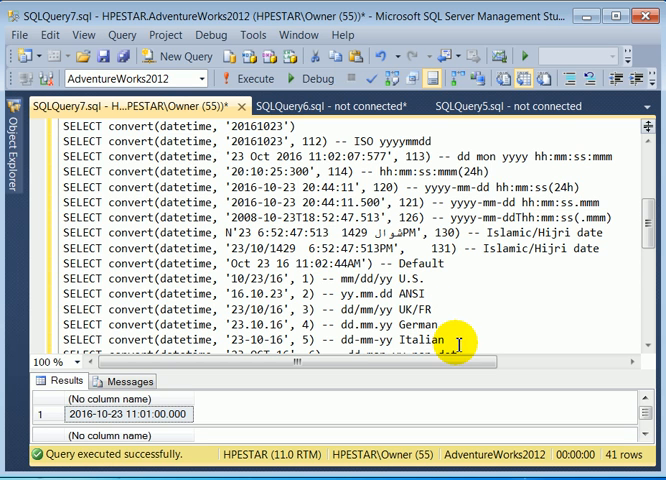
mouse_move(622, 245)
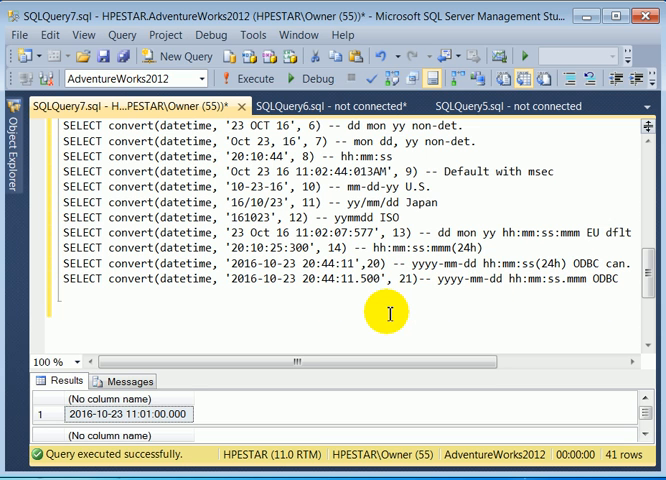
mouse_move(411, 304)
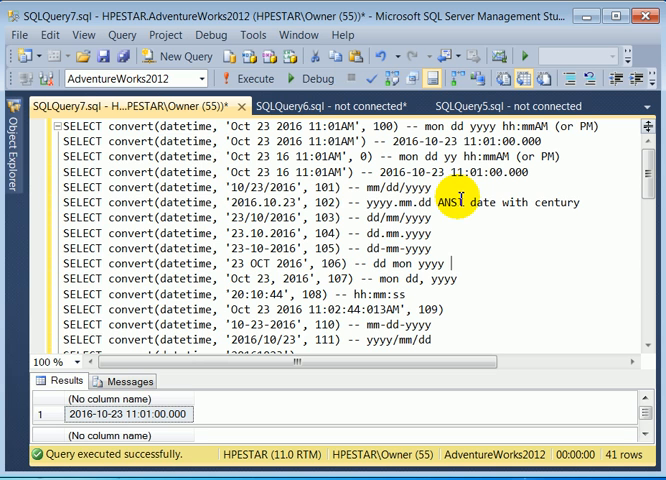
mouse_move(452, 190)
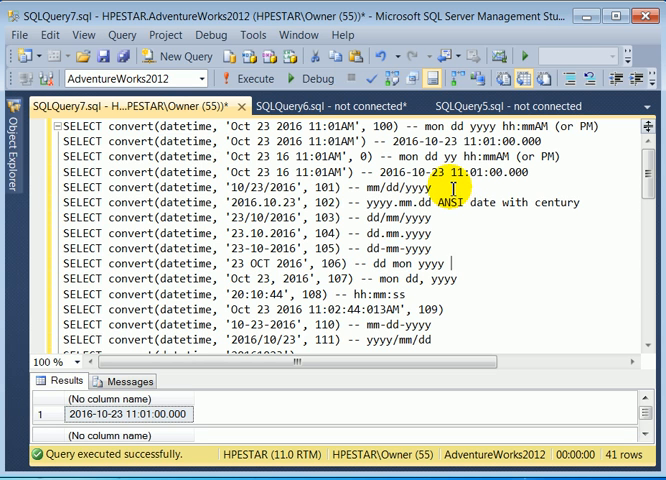